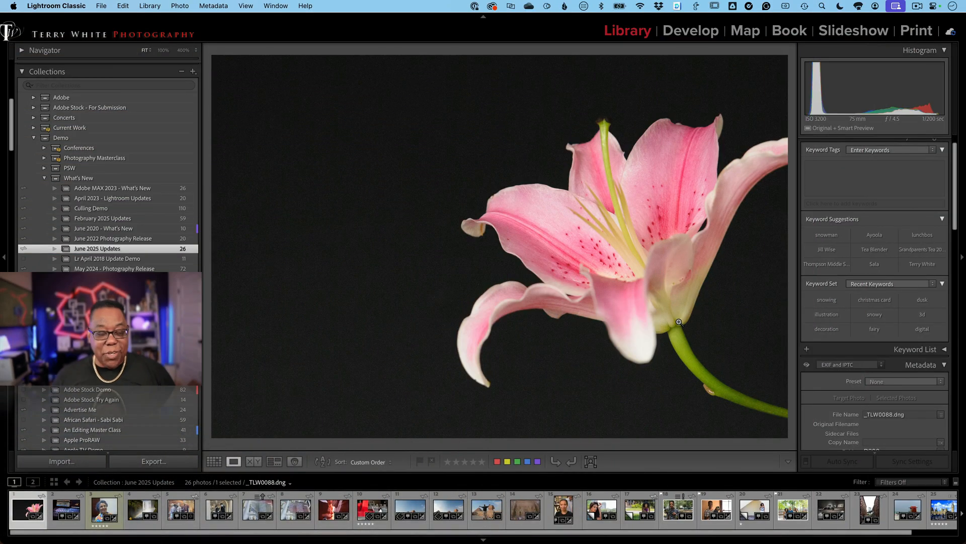
Open the pink lily photo from June 2025 Updates in Develop with Detail showing.
{"action": "left_click", "coordinate": [680, 322]}
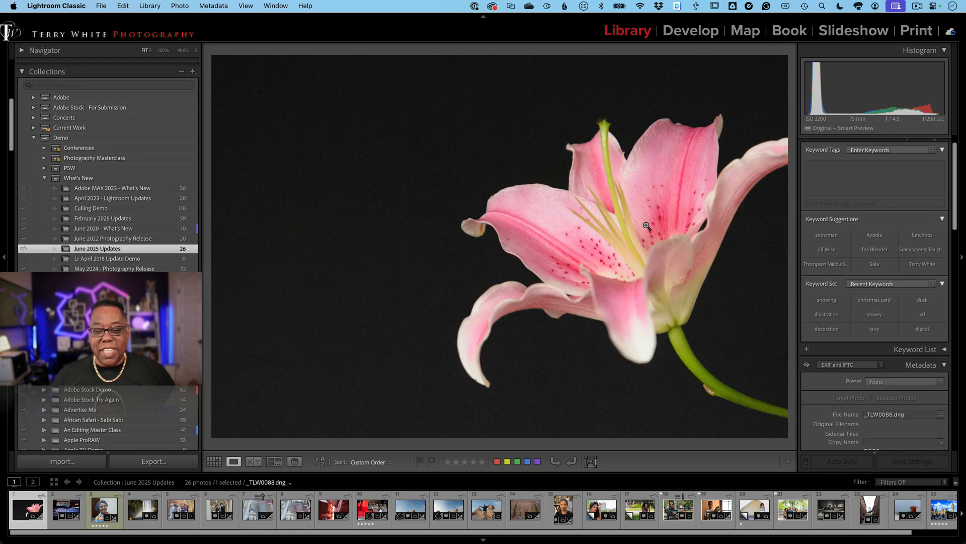
{"action": "mouse_move", "coordinate": [655, 235]}
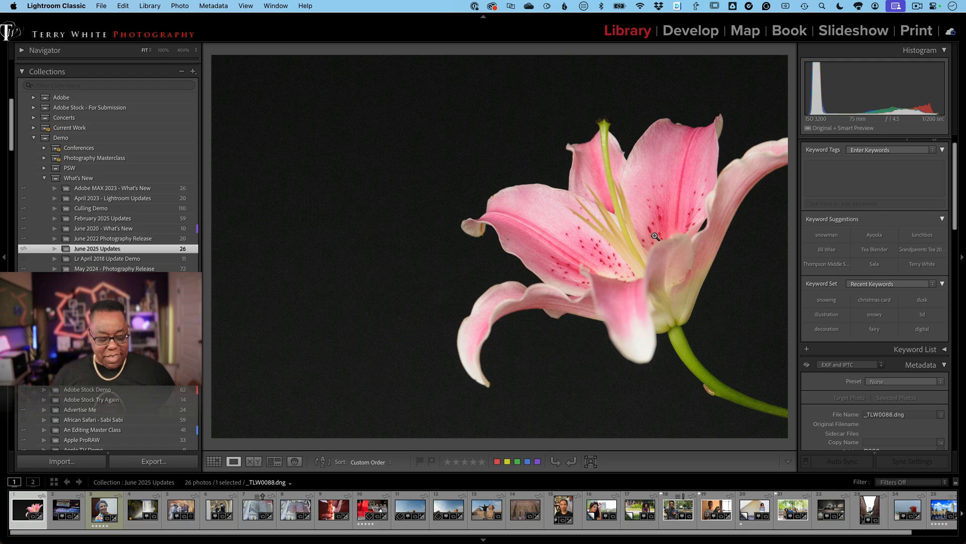
{"action": "left_click", "coordinate": [690, 31]}
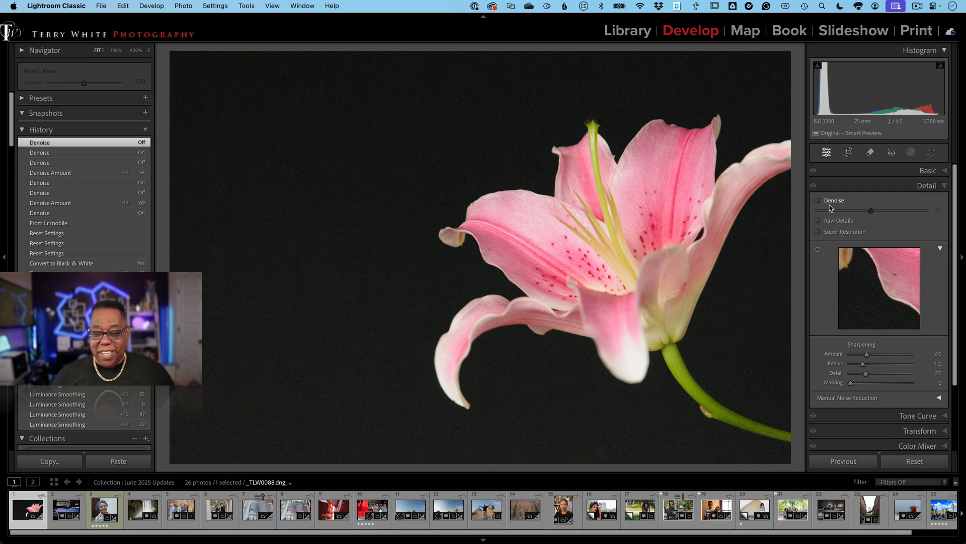
Enable Denoise on the lily photo at strength 63, then return to the grid.
{"action": "left_click", "coordinate": [817, 200]}
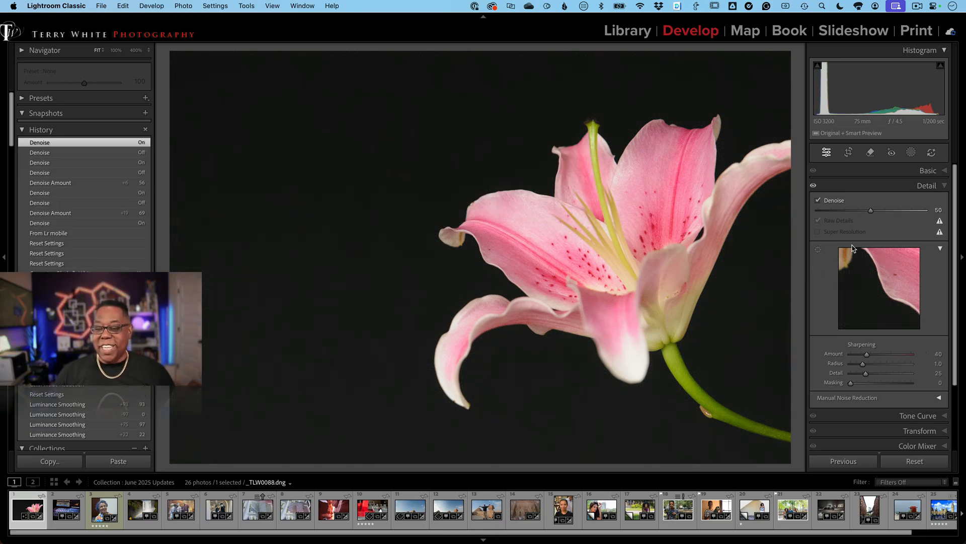
{"action": "left_click_drag", "start_coordinate": [871, 210], "coordinate": [887, 210]}
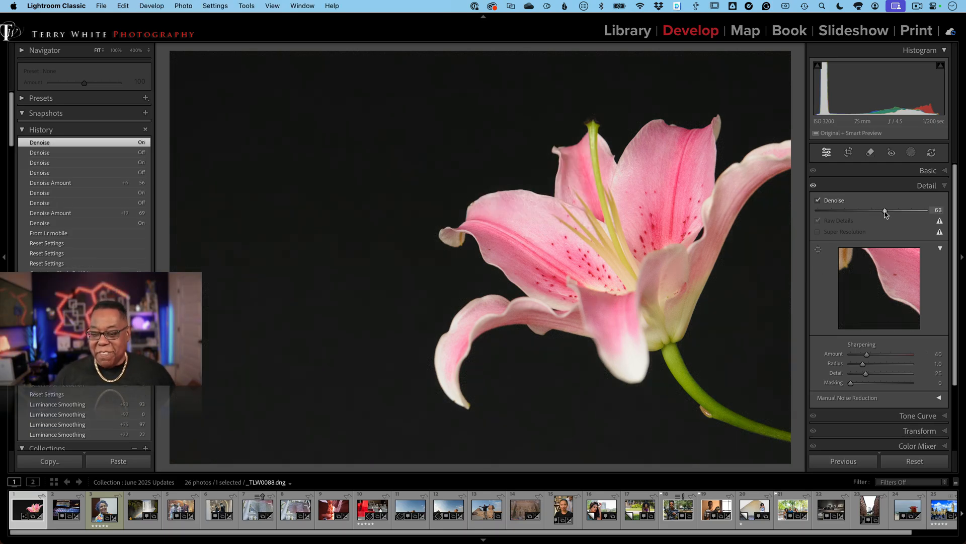
{"action": "left_click_drag", "start_coordinate": [872, 210], "coordinate": [886, 210]}
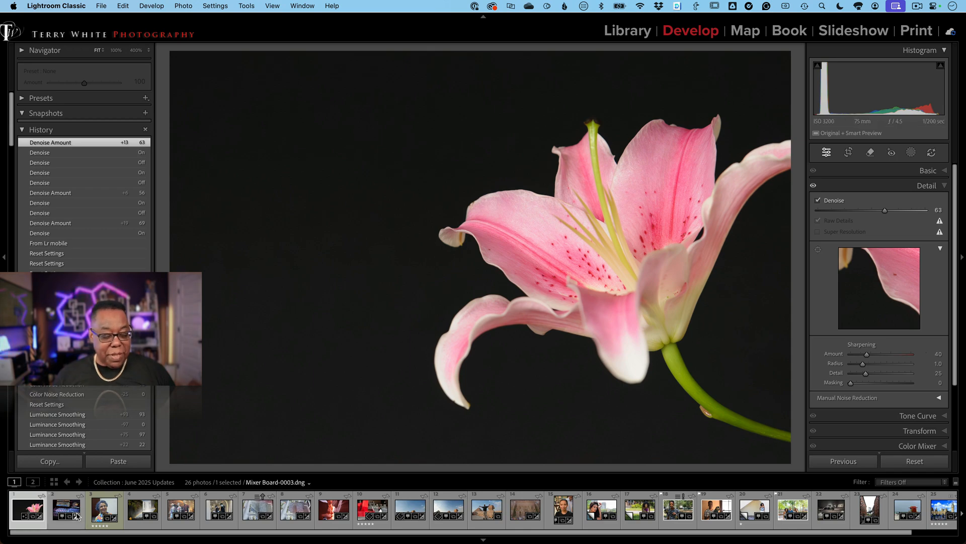
{"action": "left_click", "coordinate": [627, 31]}
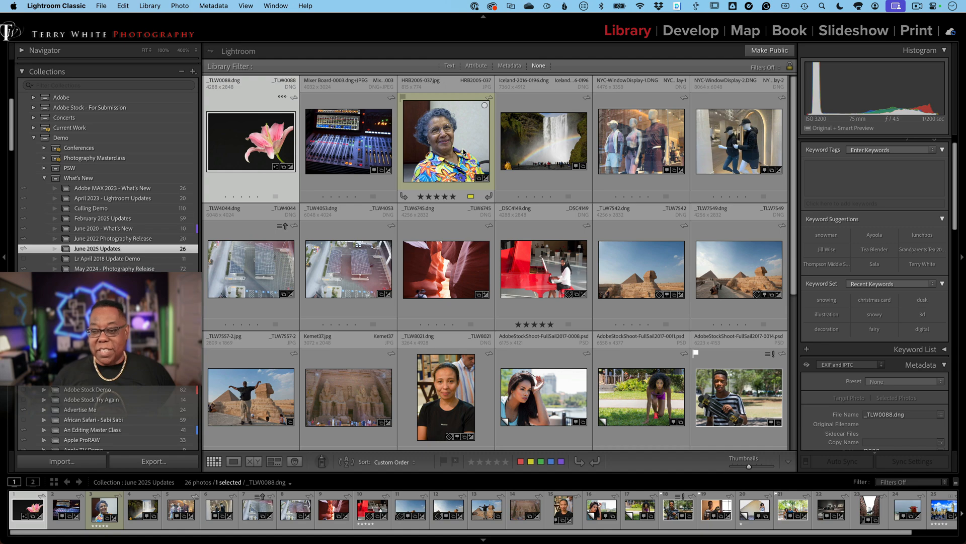
{"action": "mouse_move", "coordinate": [418, 94]}
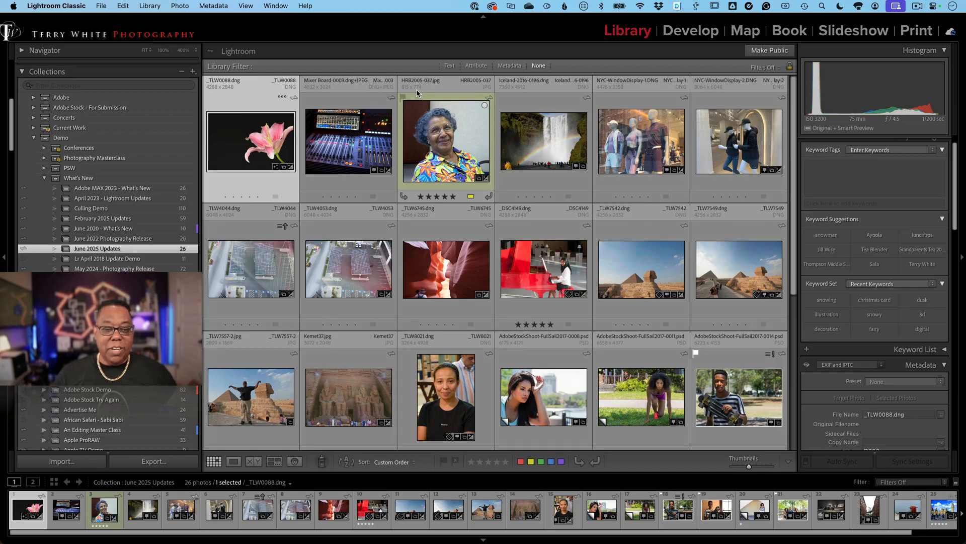
Open portrait HRB2005-037.jpg in Develop and enable Super Resolution.
{"action": "left_click", "coordinate": [446, 141]}
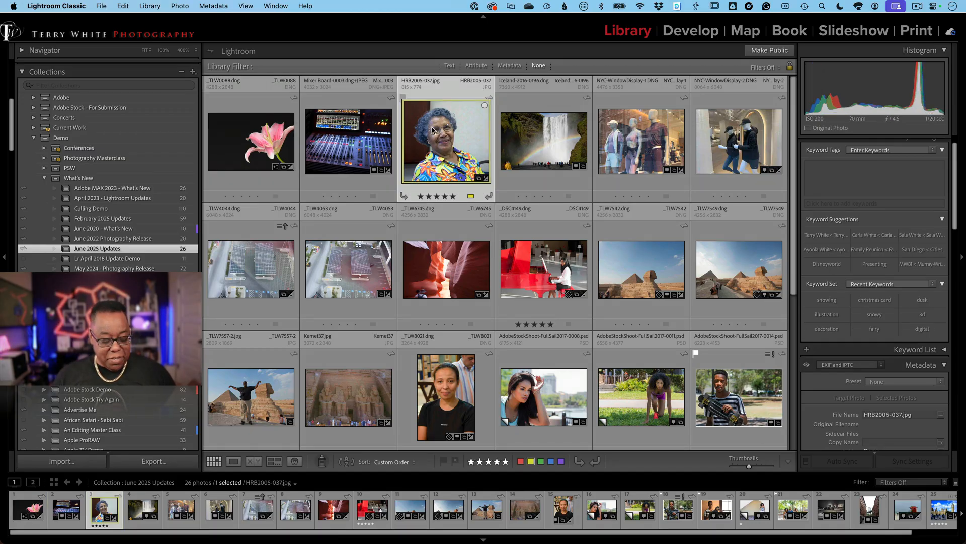
{"action": "left_click", "coordinate": [691, 31]}
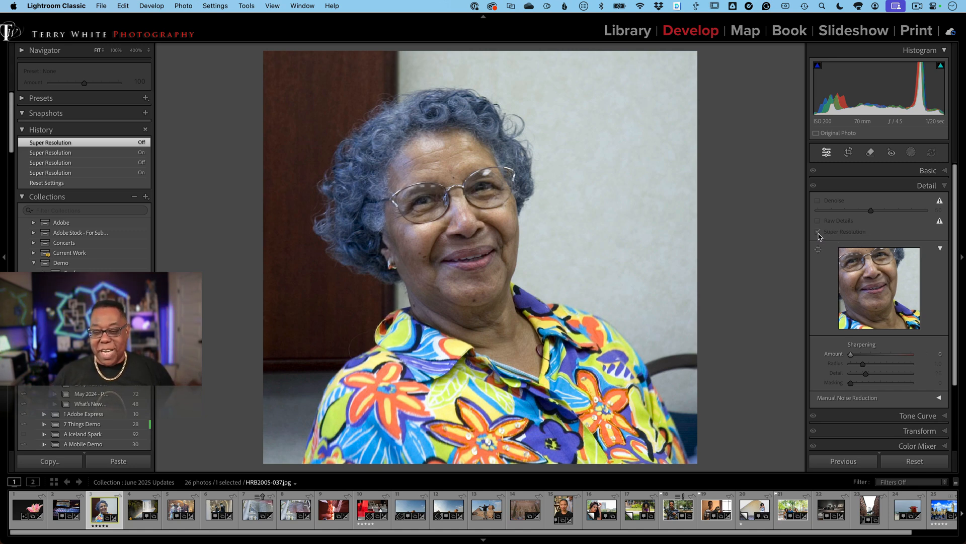
{"action": "left_click", "coordinate": [817, 232]}
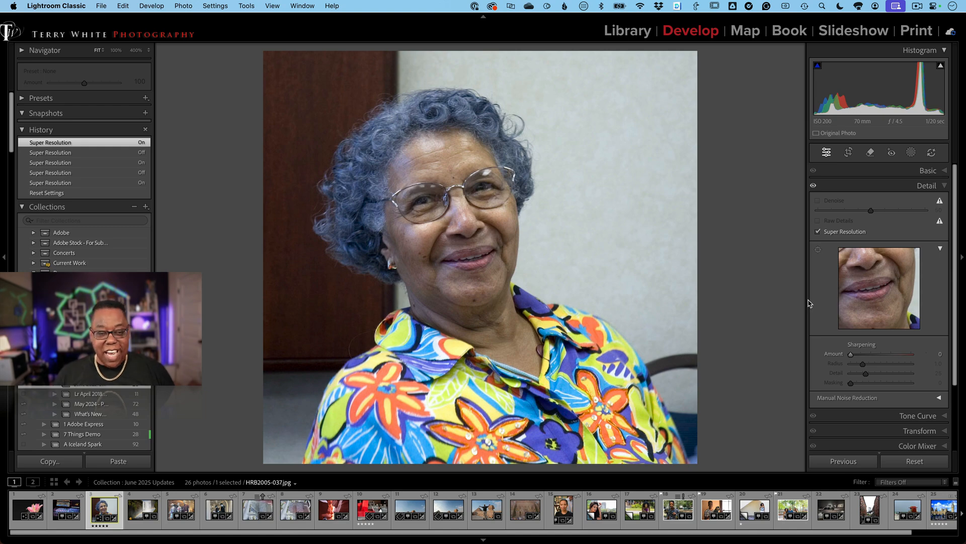
{"action": "left_click", "coordinate": [628, 30]}
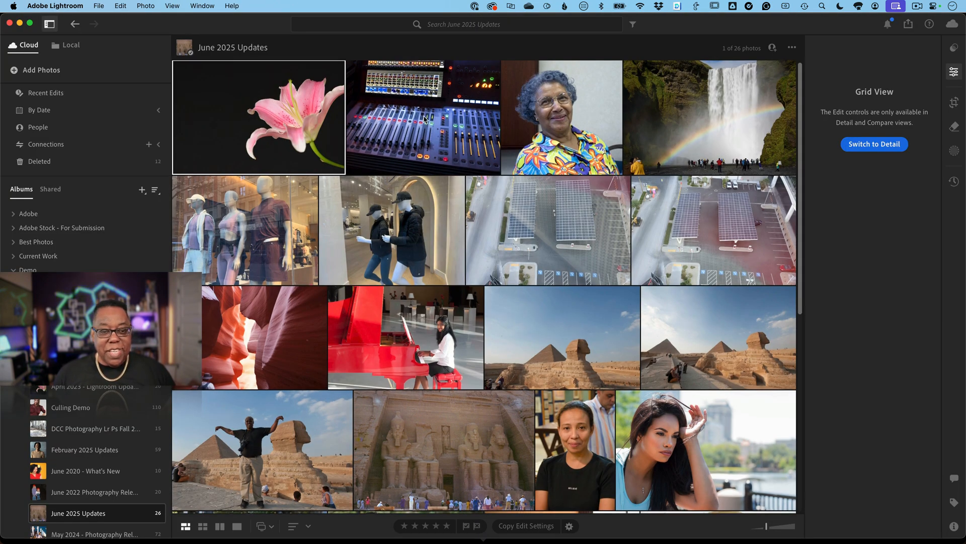
Select the mixing console photo and open it for editing at the Detail settings.
{"action": "left_click", "coordinate": [424, 117]}
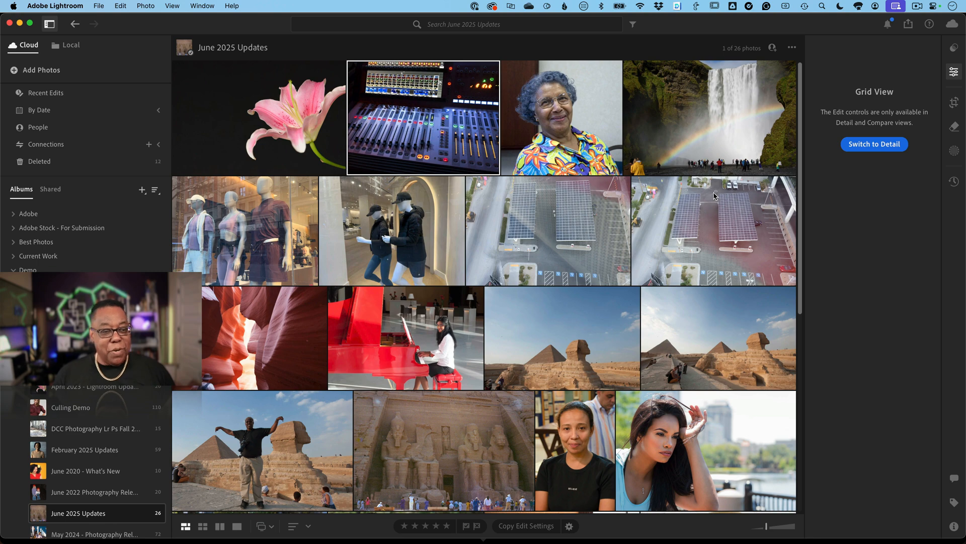
{"action": "mouse_move", "coordinate": [887, 152]}
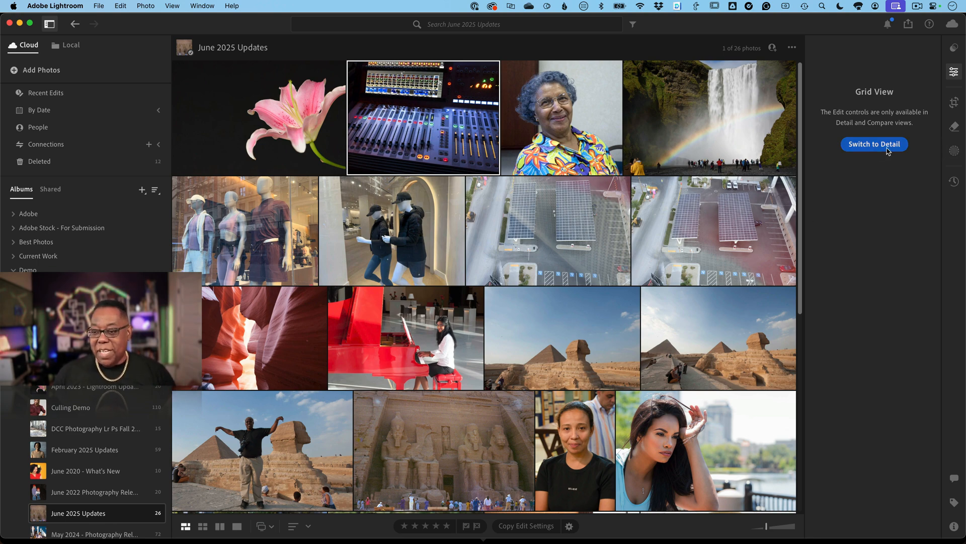
{"action": "left_click", "coordinate": [874, 143]}
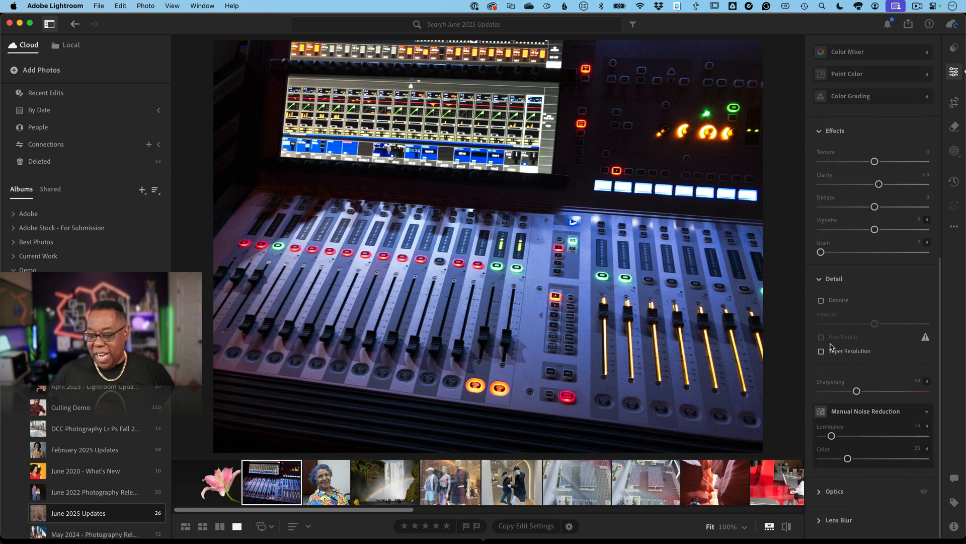
{"action": "mouse_move", "coordinate": [848, 364]}
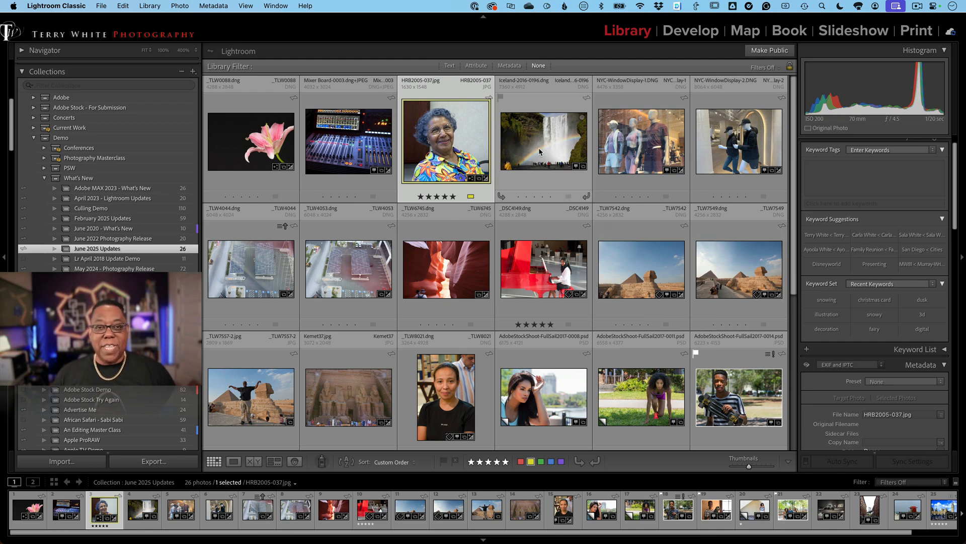
Open Iceland-2016-0196.dng large, then switch it into Develop.
{"action": "double_click", "coordinate": [542, 142]}
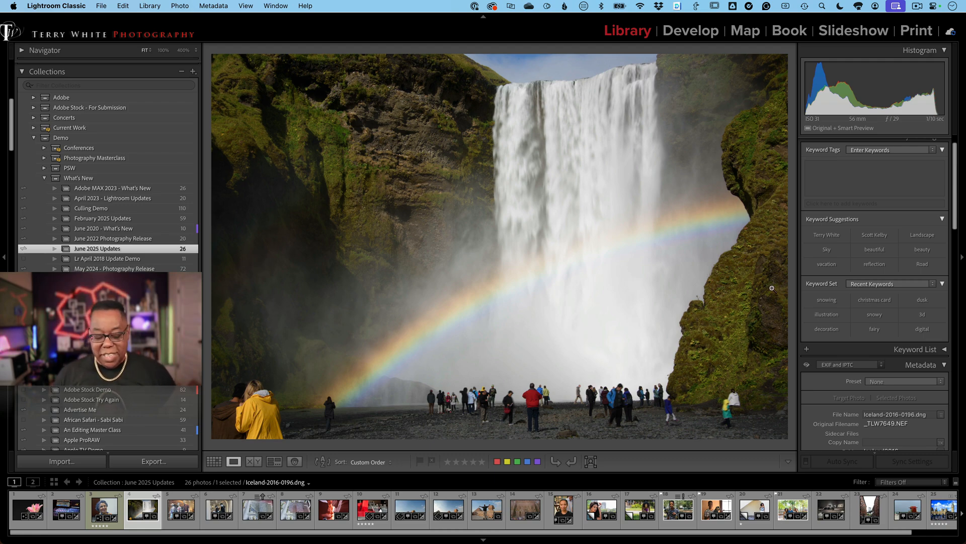
{"action": "left_click", "coordinate": [691, 31]}
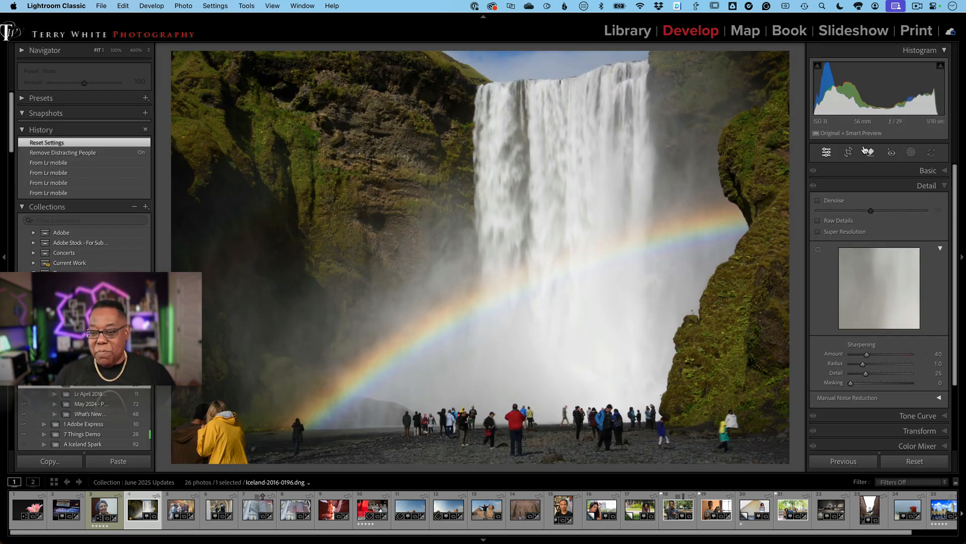
Detect the people with Distraction Removal > People and remove them from the waterfall photo.
{"action": "left_click", "coordinate": [869, 152]}
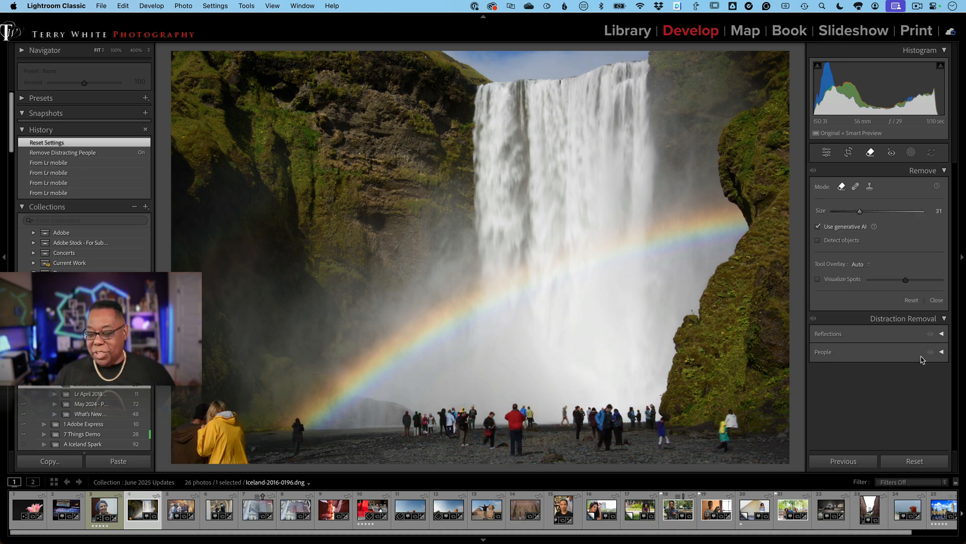
{"action": "mouse_move", "coordinate": [897, 329]}
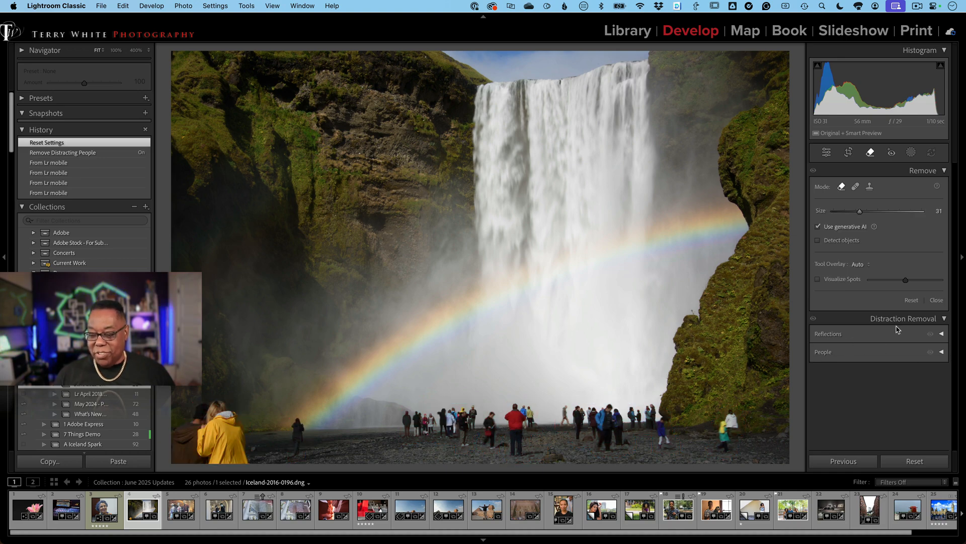
{"action": "left_click", "coordinate": [930, 352]}
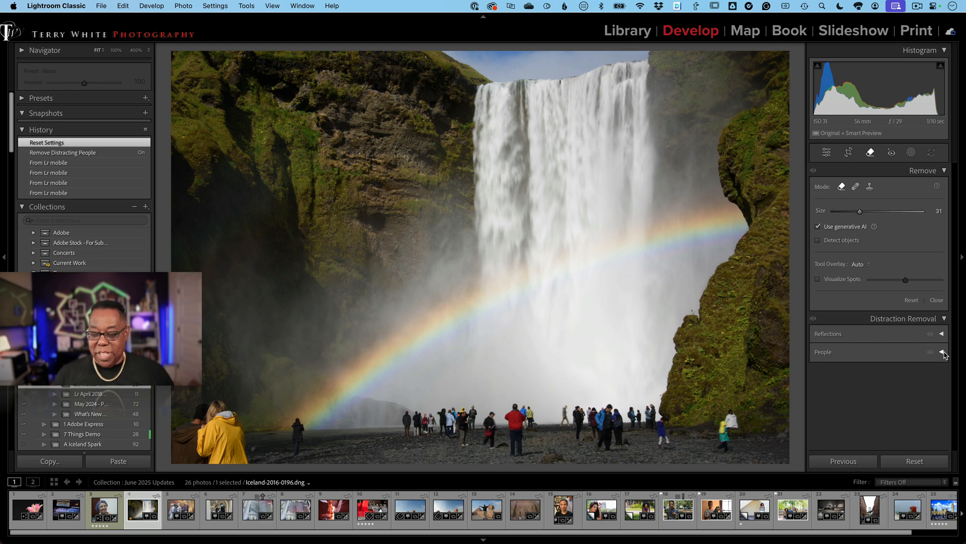
{"action": "left_click", "coordinate": [941, 351]}
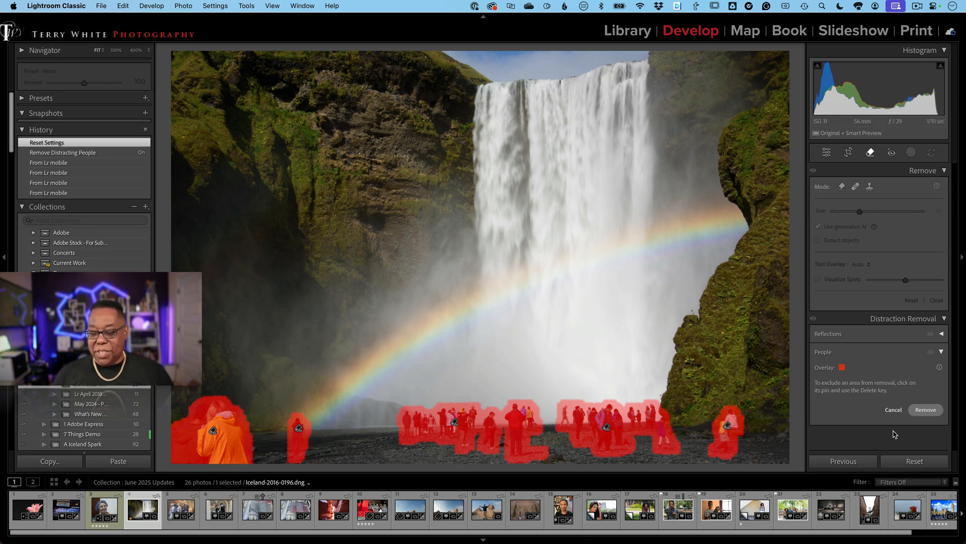
{"action": "left_click", "coordinate": [926, 409]}
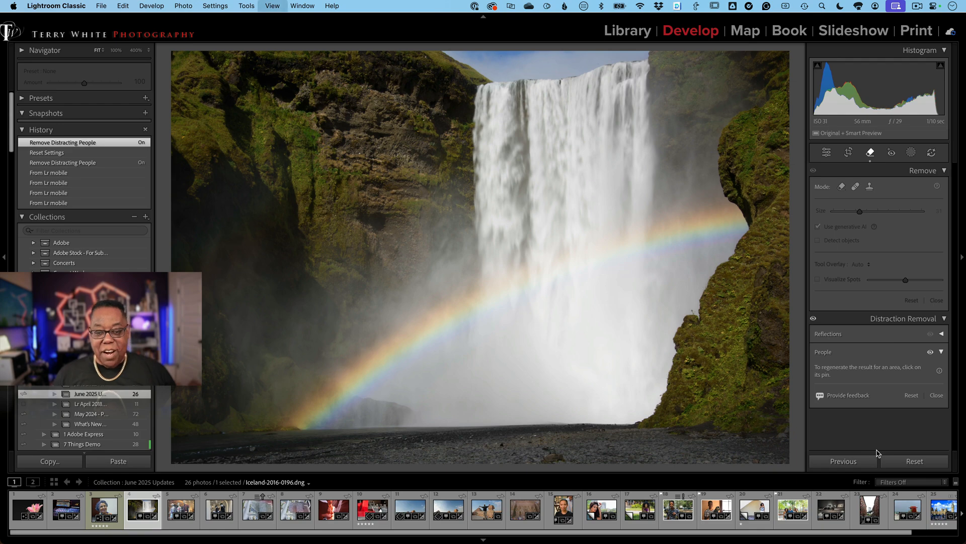
Switch to Lightroom desktop and open the mannequin shop window photo from the filmstrip.
{"action": "left_click", "coordinate": [627, 30]}
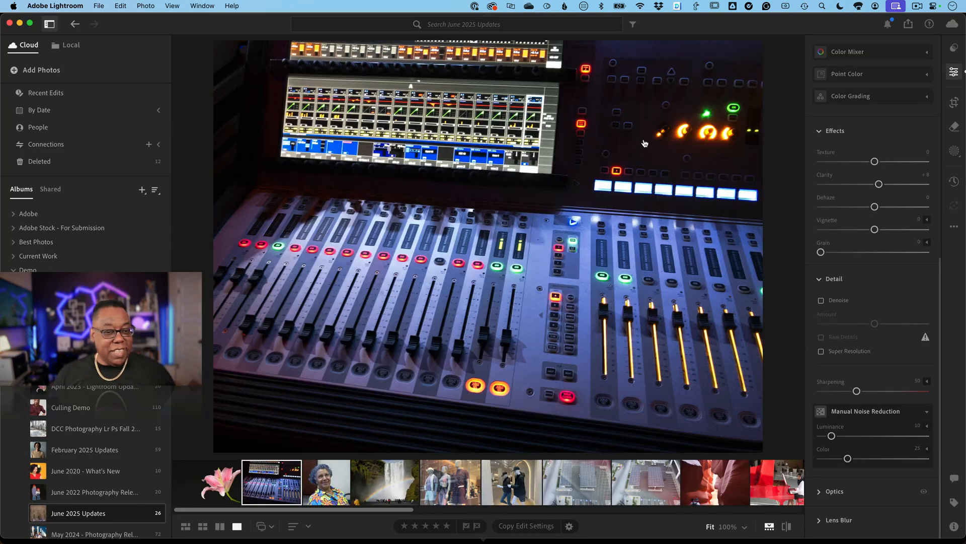
{"action": "left_click", "coordinate": [186, 527]}
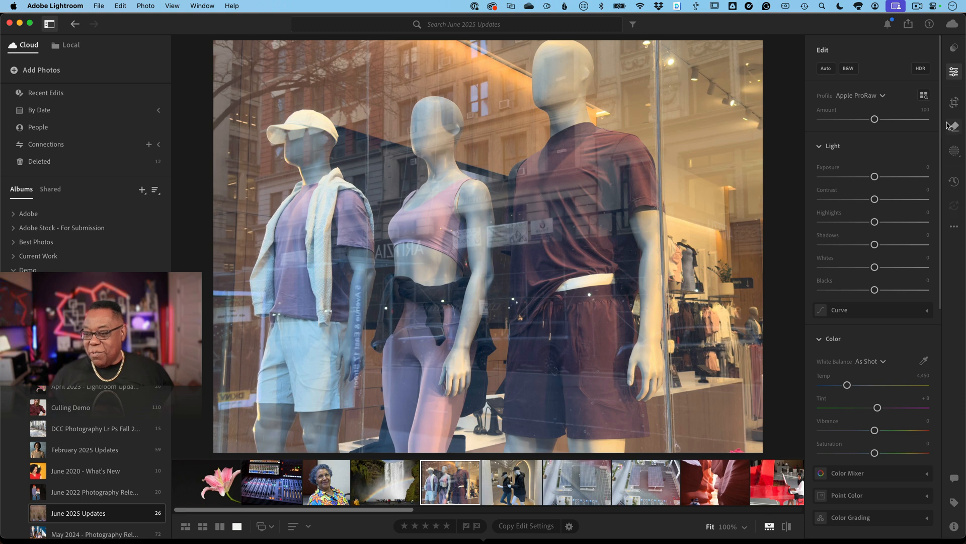
Apply Distraction Removal > Reflections to the shop window photo with Quality set to Best.
{"action": "left_click", "coordinate": [955, 126]}
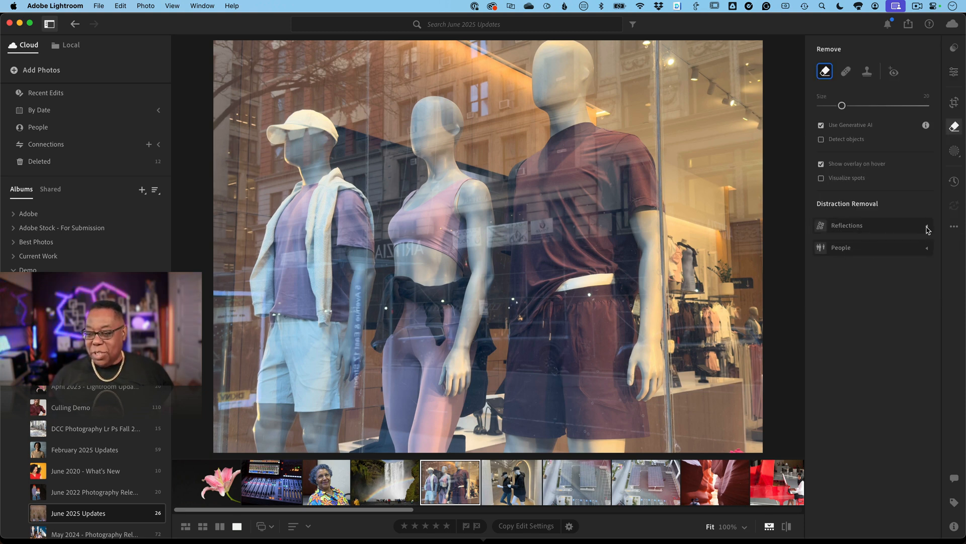
{"action": "left_click", "coordinate": [927, 225]}
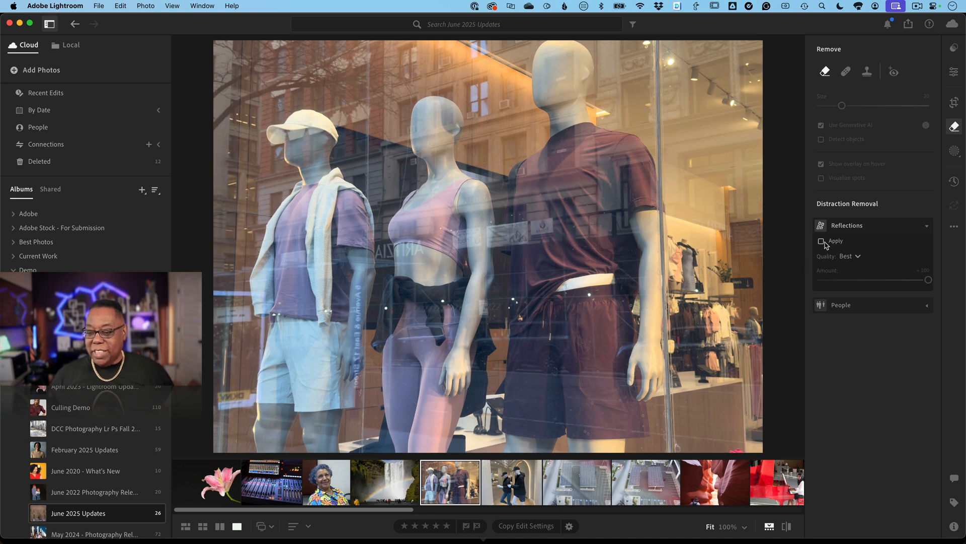
{"action": "left_click", "coordinate": [850, 256]}
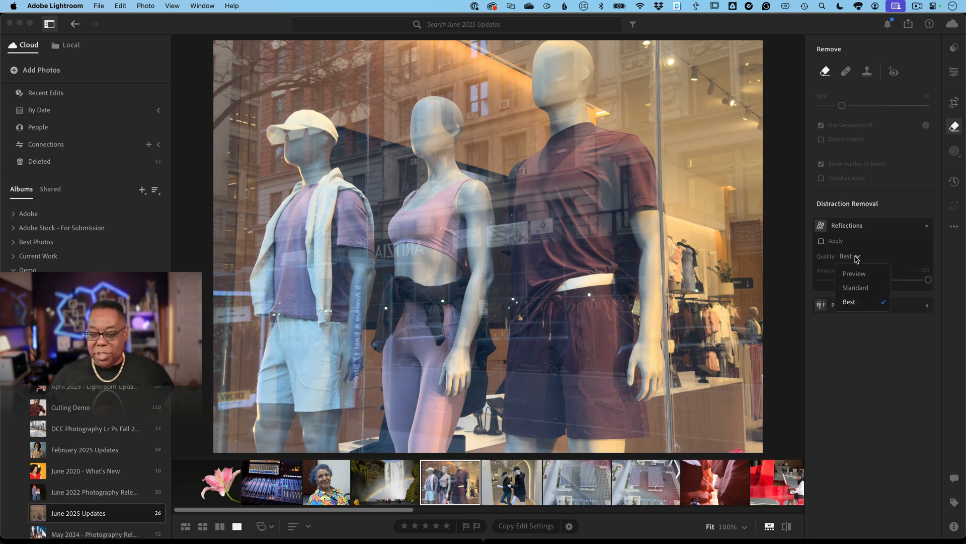
{"action": "mouse_move", "coordinate": [858, 289]}
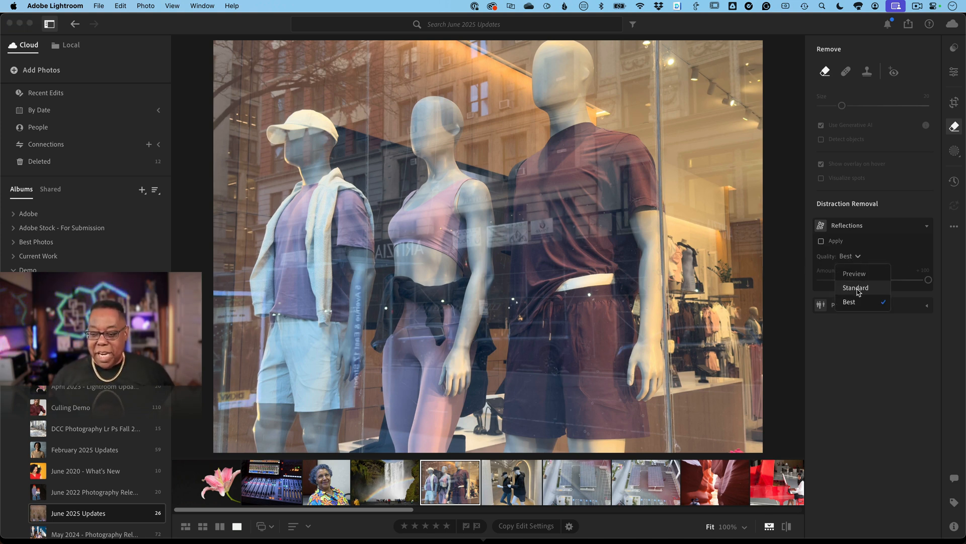
{"action": "left_click", "coordinate": [849, 301]}
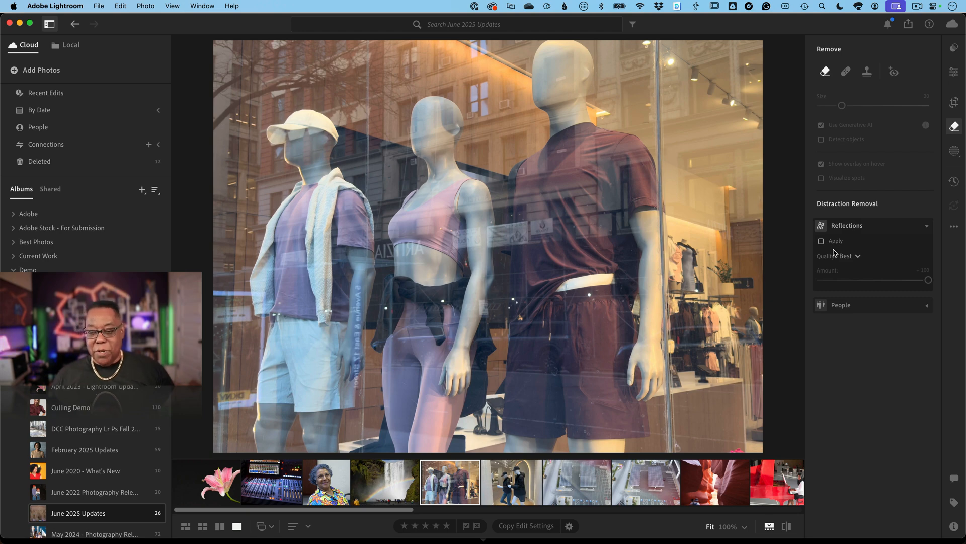
{"action": "left_click", "coordinate": [821, 241]}
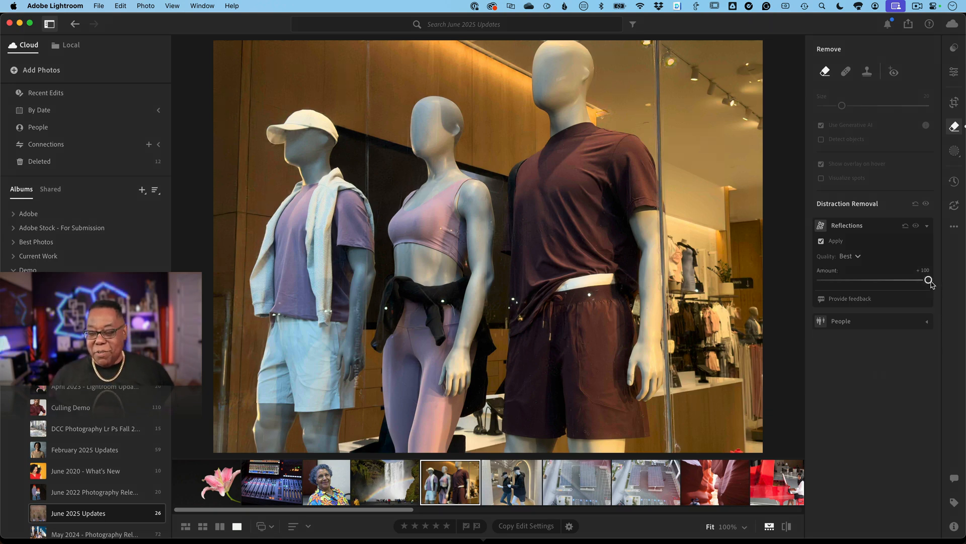
{"action": "left_click", "coordinate": [821, 240]}
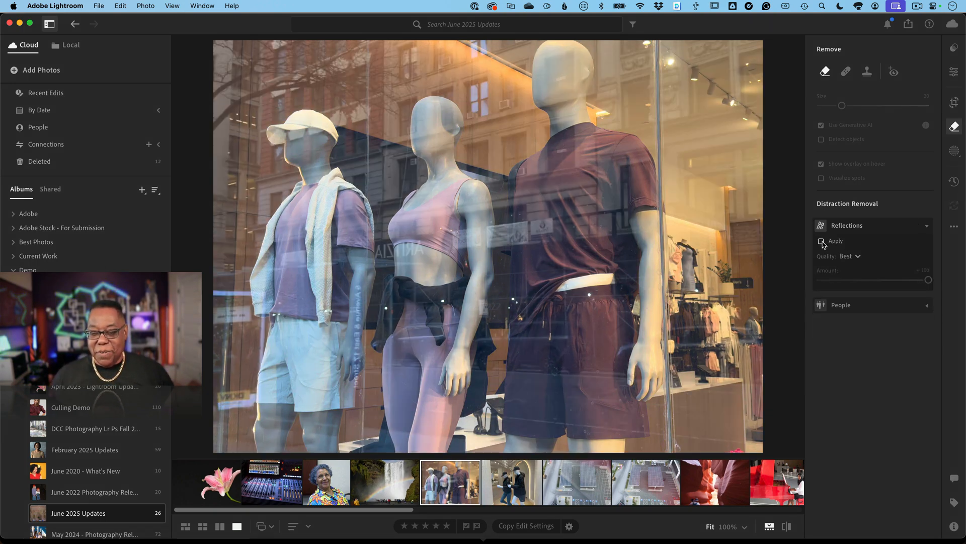
{"action": "left_click", "coordinate": [821, 242]}
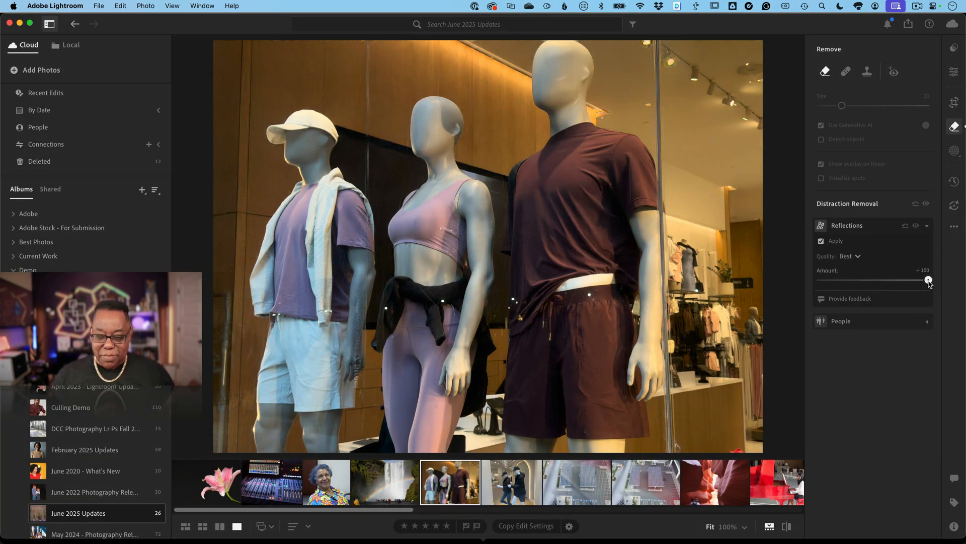
{"action": "left_click_drag", "start_coordinate": [926, 280], "coordinate": [901, 280]}
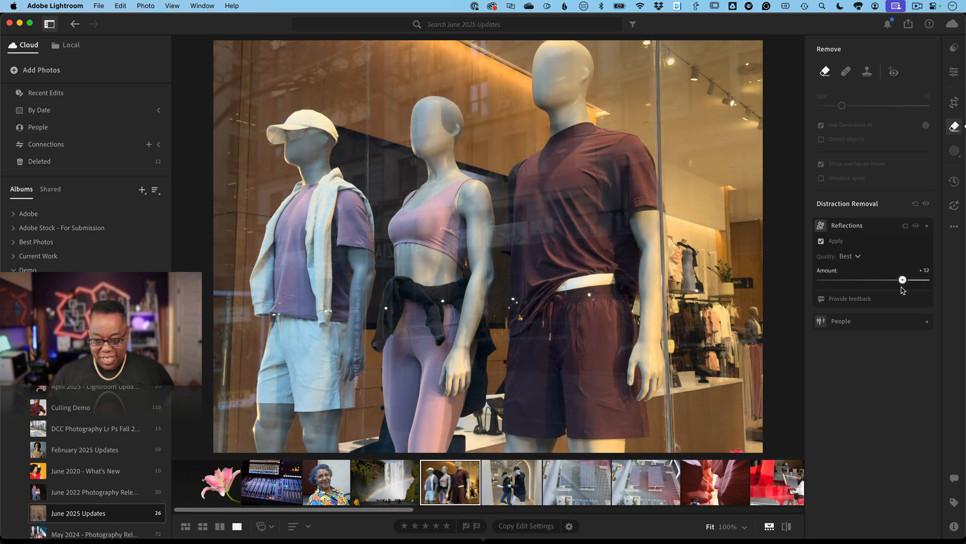
{"action": "left_click_drag", "start_coordinate": [903, 280], "coordinate": [873, 279]}
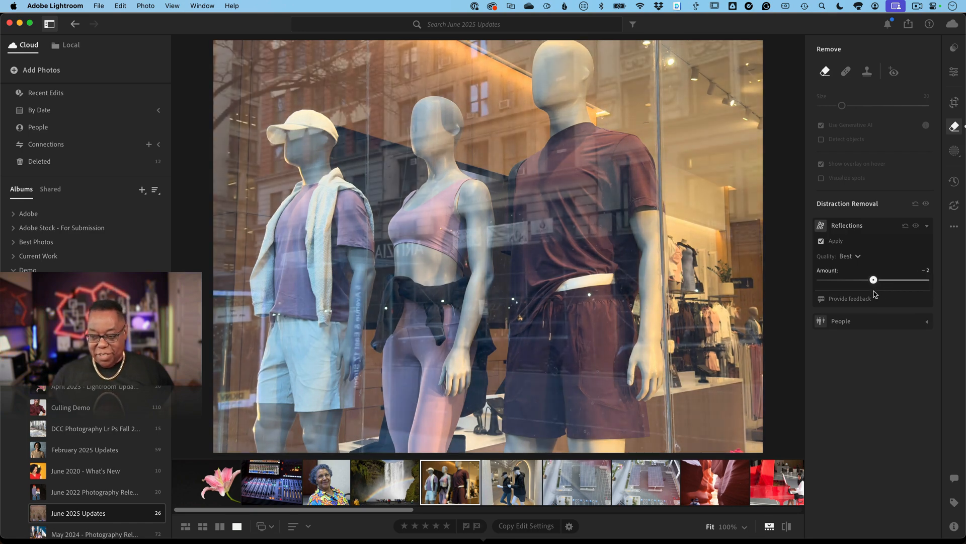
{"action": "left_click_drag", "start_coordinate": [873, 279], "coordinate": [870, 280]}
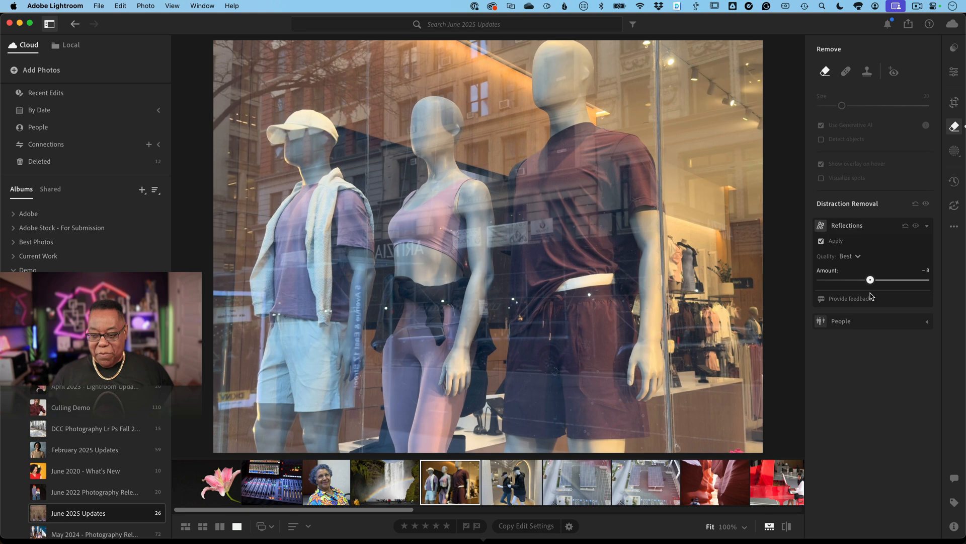
{"action": "left_click_drag", "start_coordinate": [870, 279], "coordinate": [875, 279]}
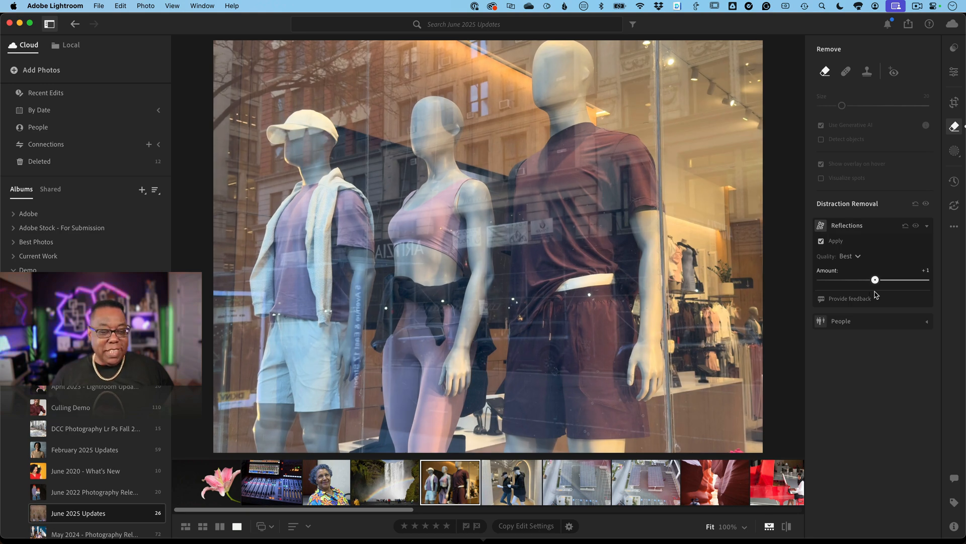
{"action": "left_click_drag", "start_coordinate": [875, 279], "coordinate": [860, 279]}
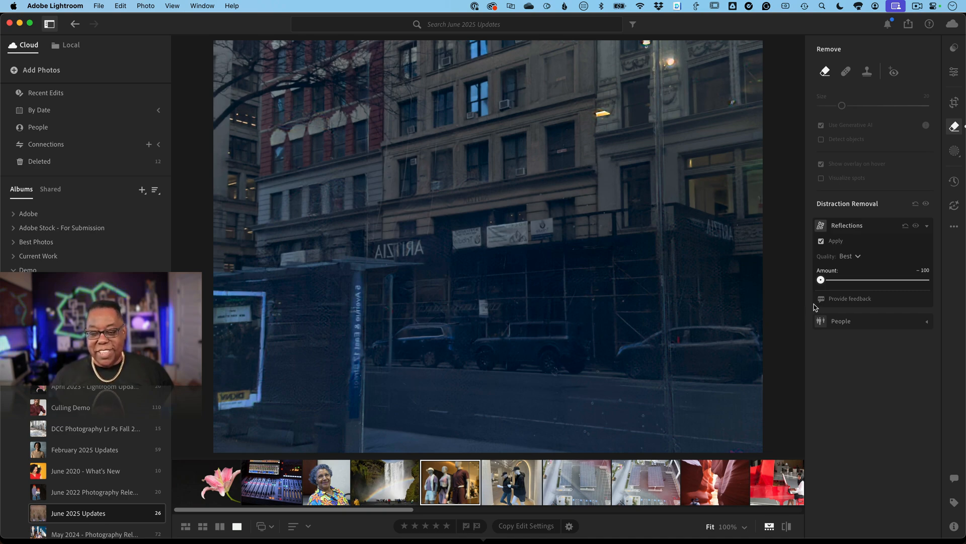
{"action": "left_click_drag", "start_coordinate": [821, 280], "coordinate": [924, 280]}
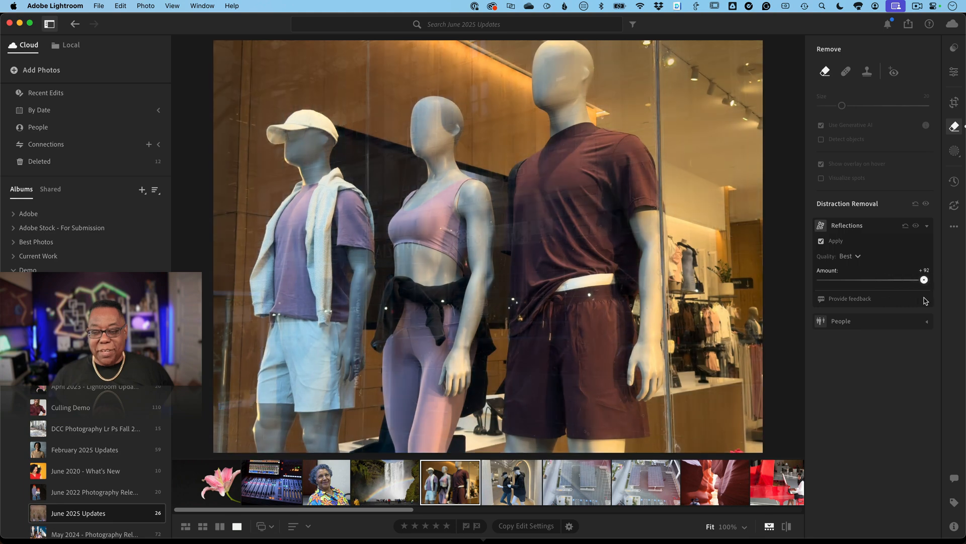
{"action": "left_click_drag", "start_coordinate": [924, 280], "coordinate": [928, 280]}
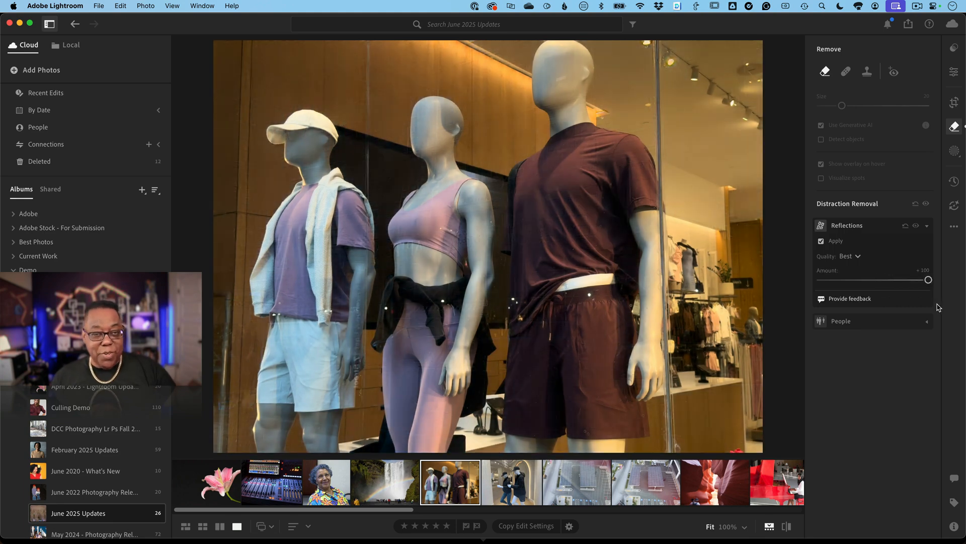